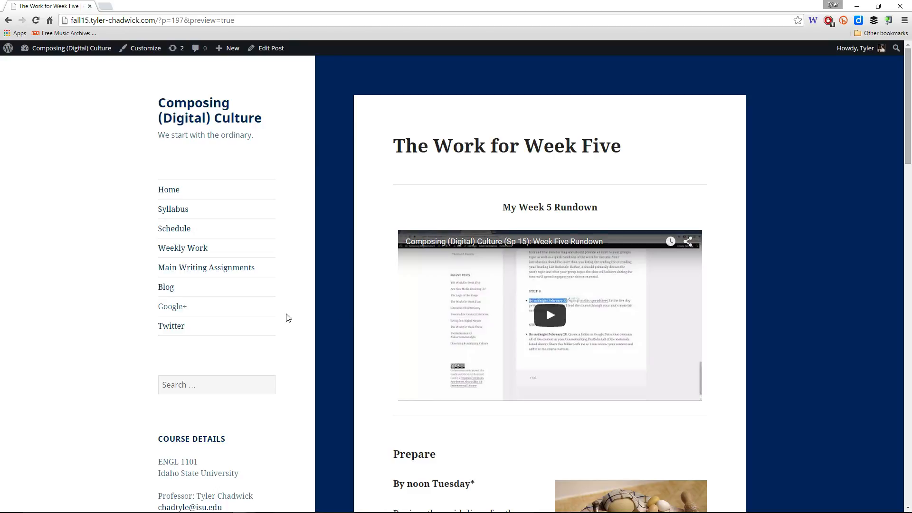
{"action": "mouse_move", "coordinate": [742, 263]}
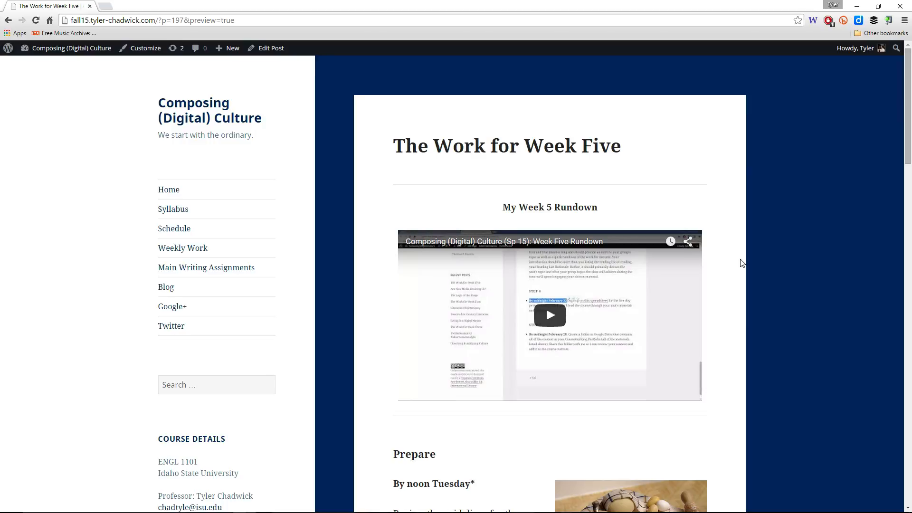
Scroll the Week Five post past the rundown video to the Prepare section.
{"action": "scroll", "scroll_direction": "down", "scroll_amount": 3}
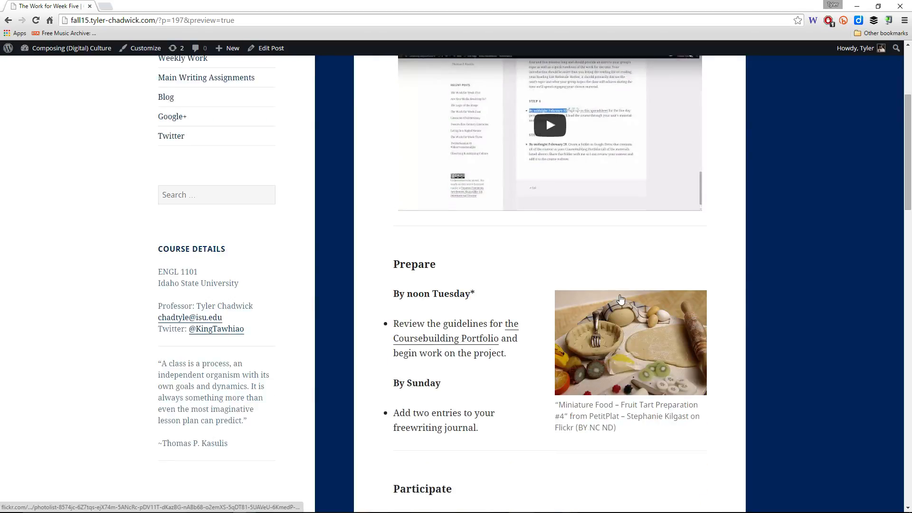
{"action": "mouse_move", "coordinate": [480, 343]}
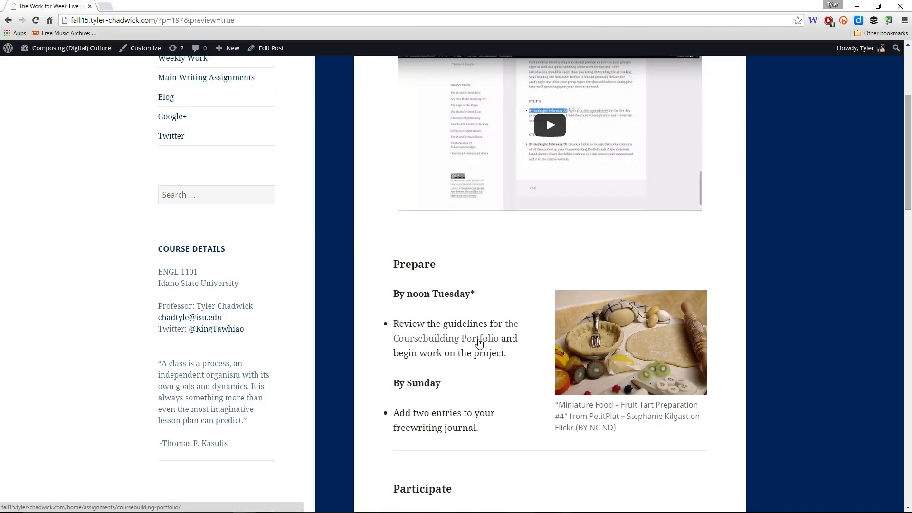
Open the Coursebuilding Portfolio page at Step 1, view the sign-up spreadsheet, then return to the portfolio.
{"action": "left_click", "coordinate": [456, 330]}
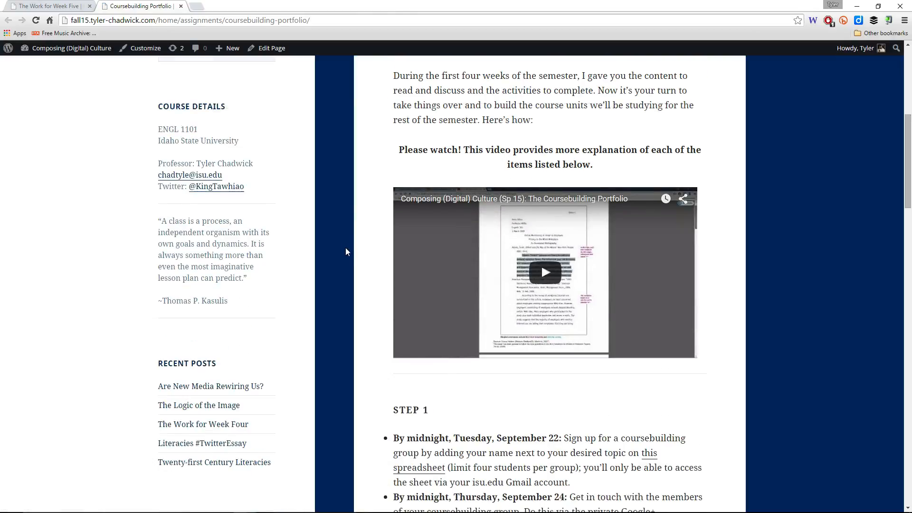
{"action": "mouse_move", "coordinate": [635, 227]}
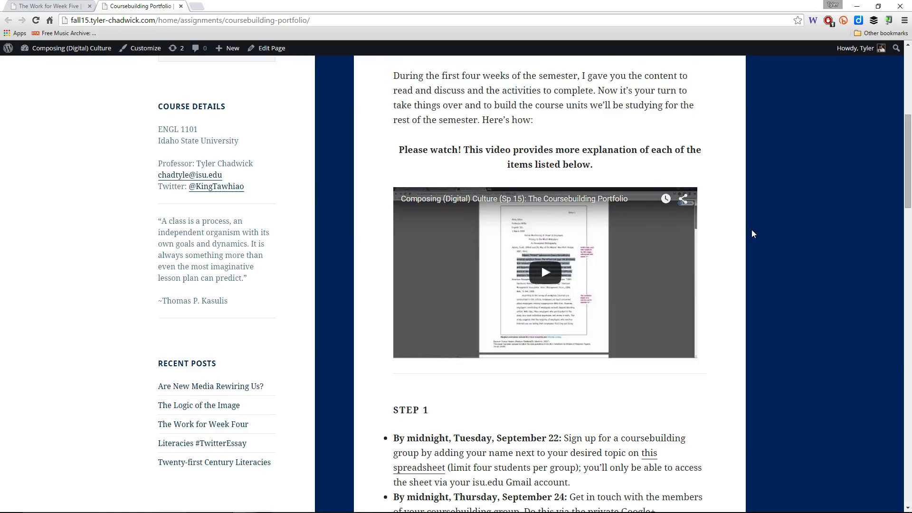
{"action": "scroll", "scroll_direction": "down", "scroll_amount": 3}
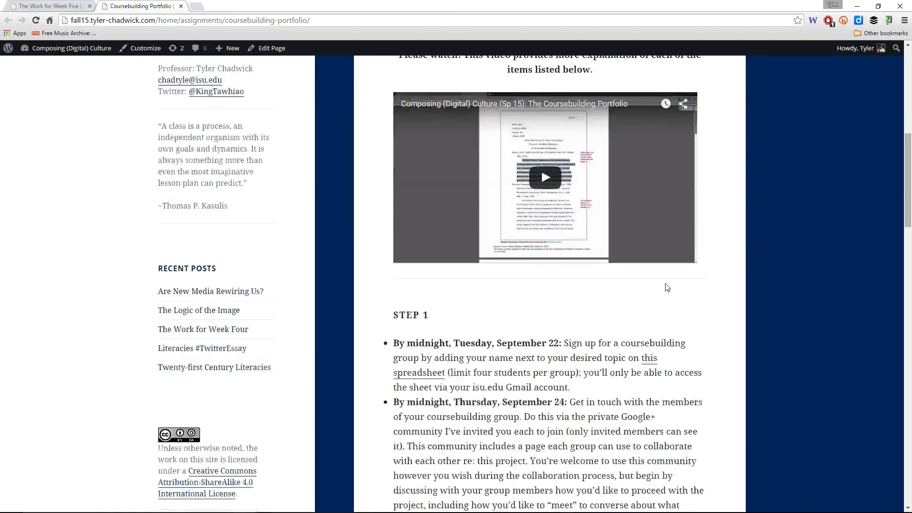
{"action": "scroll", "scroll_direction": "down", "scroll_amount": 3}
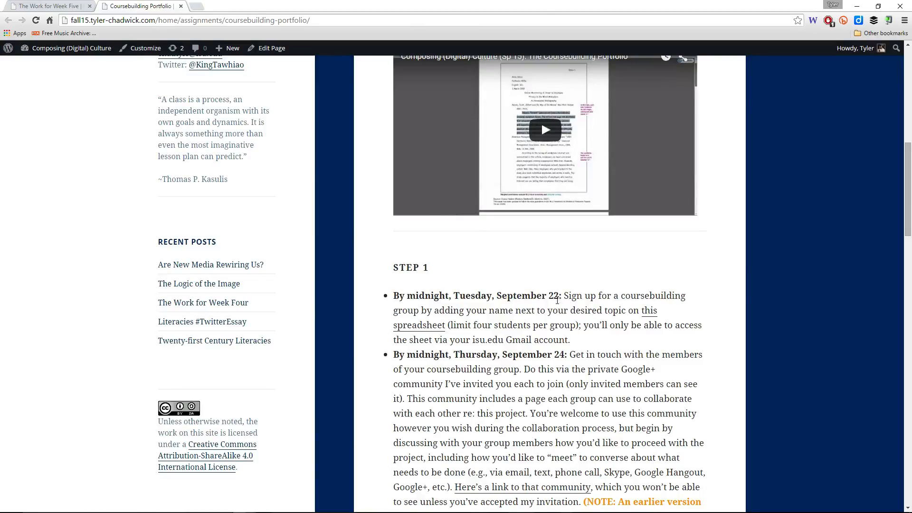
{"action": "mouse_move", "coordinate": [649, 310]}
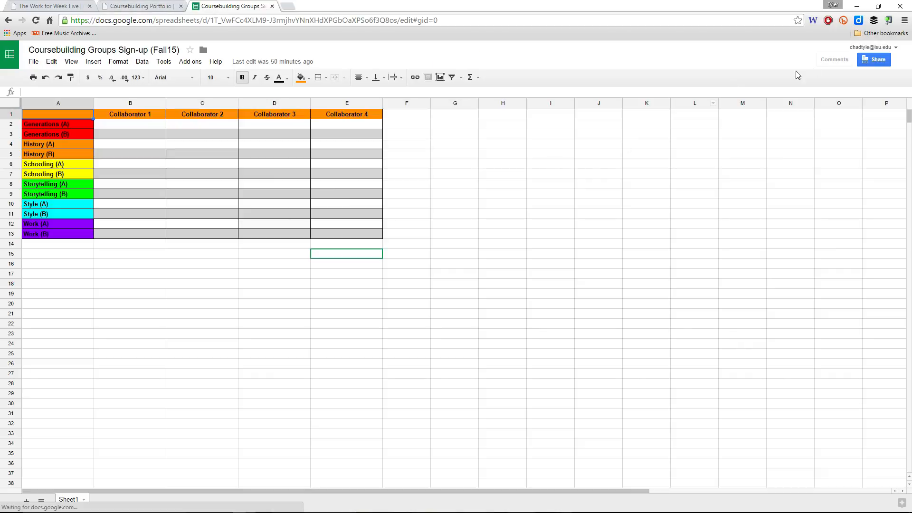
{"action": "mouse_move", "coordinate": [140, 6]}
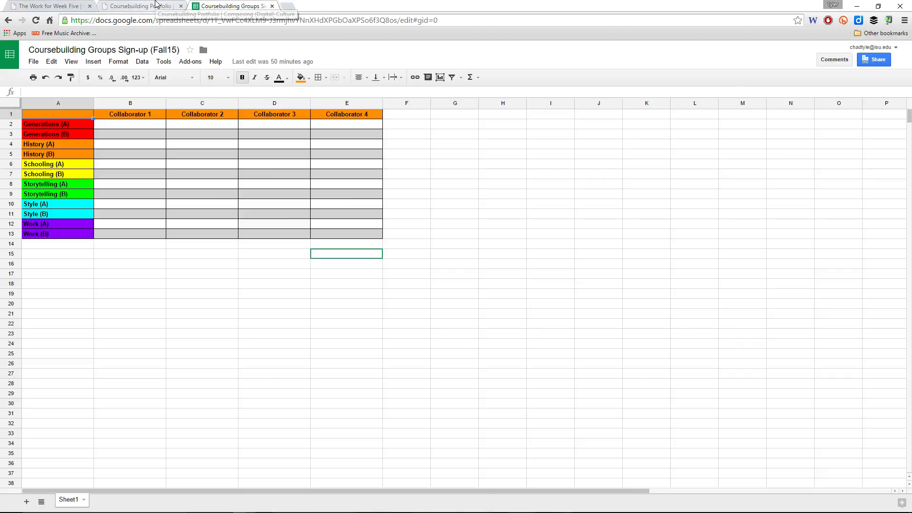
{"action": "left_click", "coordinate": [140, 6]}
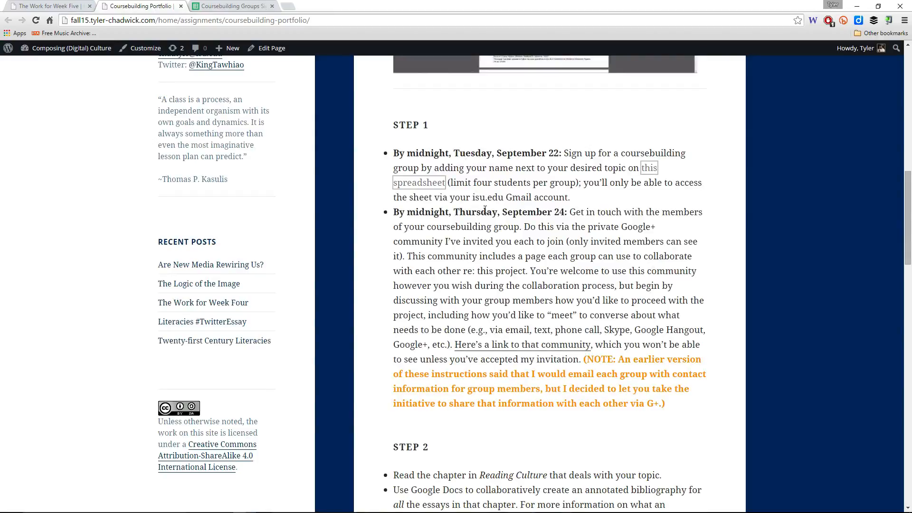
Scroll the Week Five post back to the Coursebuilding Portfolio guidelines link in Prepare.
{"action": "scroll", "scroll_direction": "down", "scroll_amount": 3}
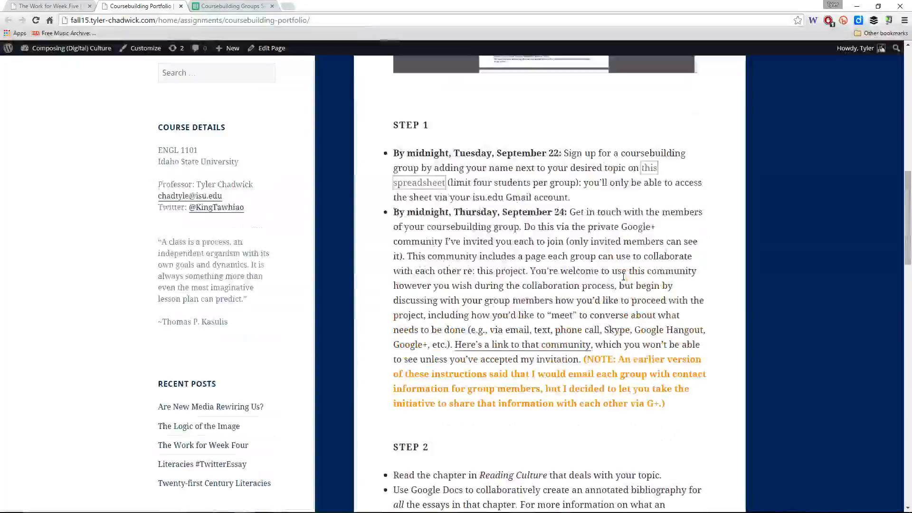
{"action": "scroll", "scroll_direction": "up", "scroll_amount": 3}
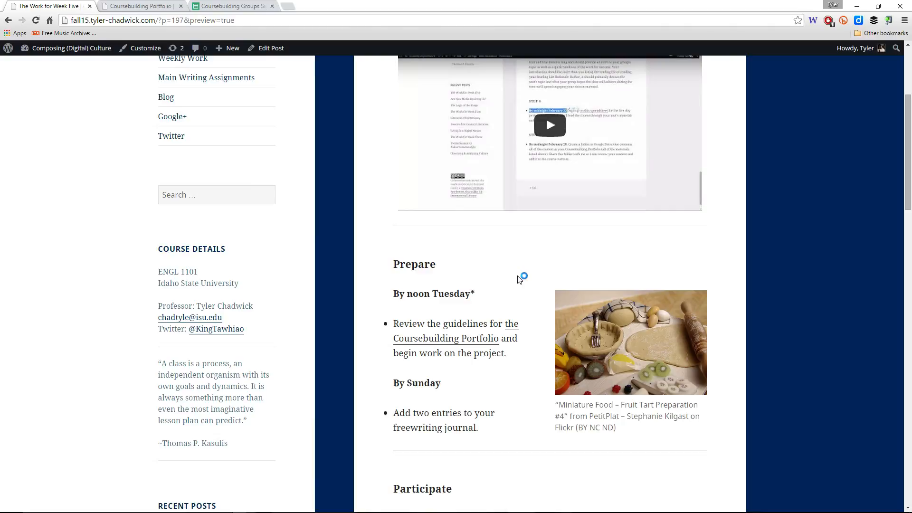
Scroll down to the Participate section's collaboration and commenting deadlines and links.
{"action": "scroll", "scroll_direction": "down", "scroll_amount": 3}
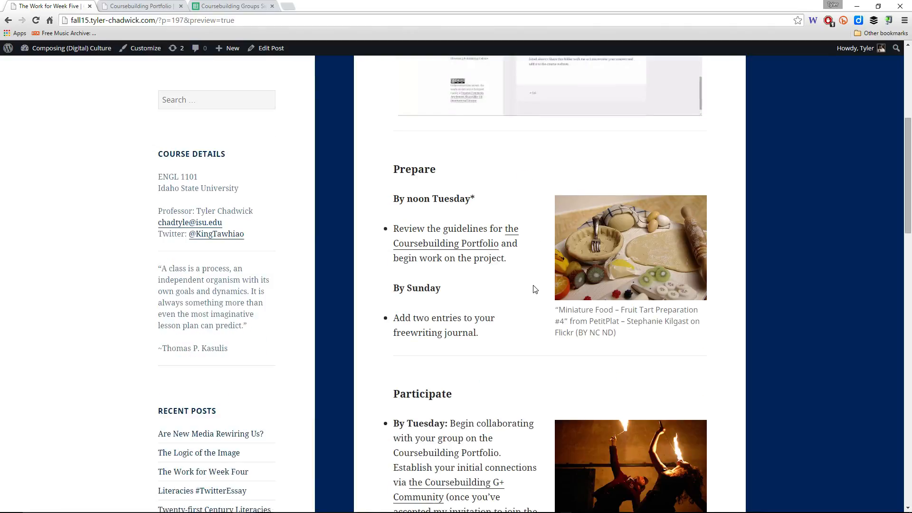
{"action": "scroll", "scroll_direction": "down", "scroll_amount": 3}
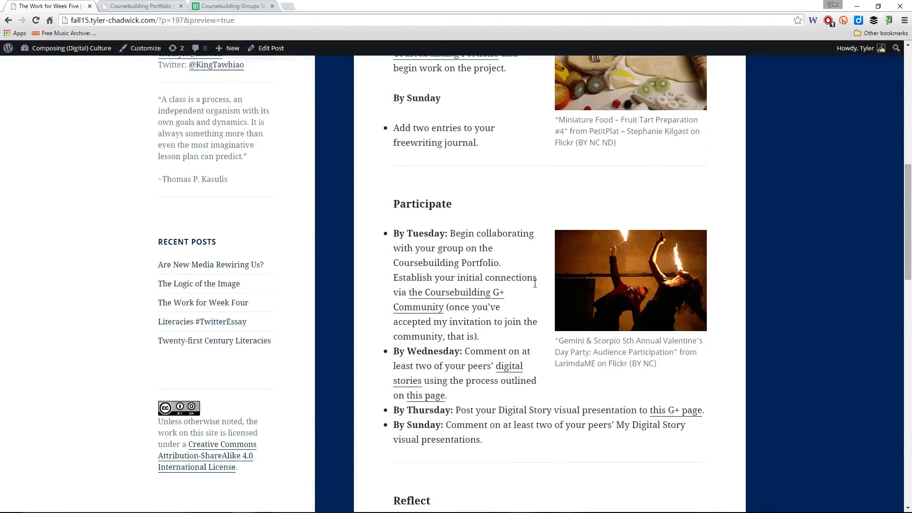
{"action": "scroll", "scroll_direction": "up", "scroll_amount": 3}
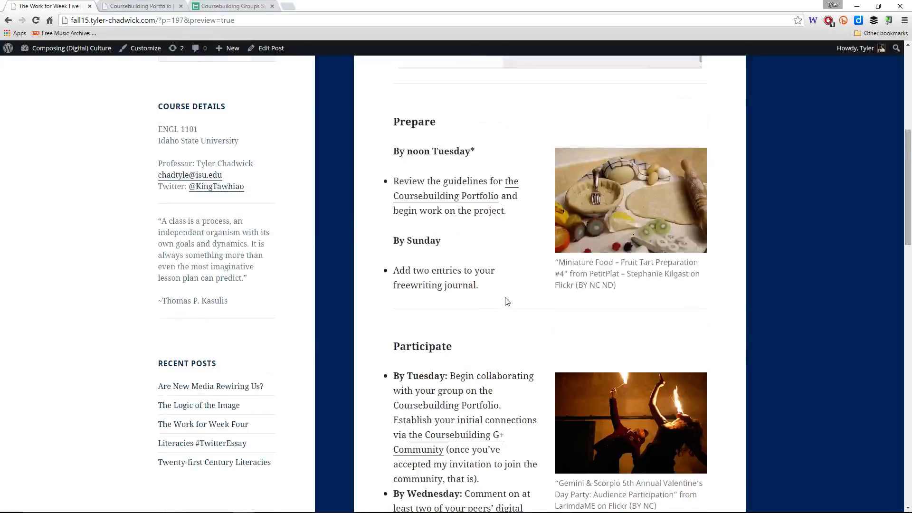
{"action": "scroll", "scroll_direction": "down", "scroll_amount": 3}
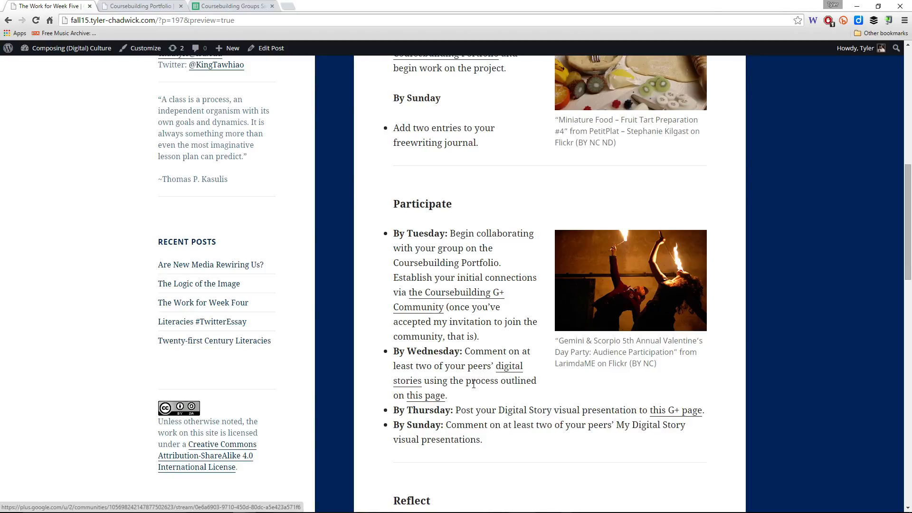
{"action": "scroll", "scroll_direction": "down", "scroll_amount": 3}
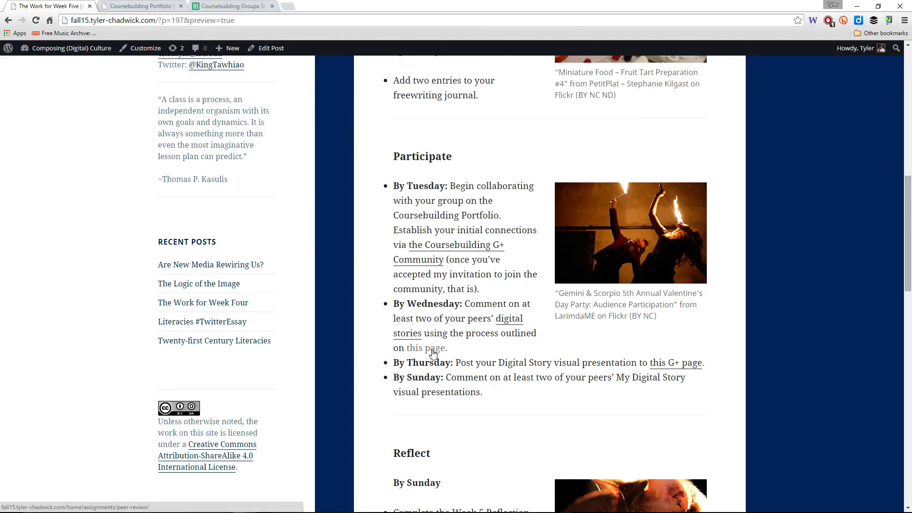
{"action": "left_click", "coordinate": [423, 347]}
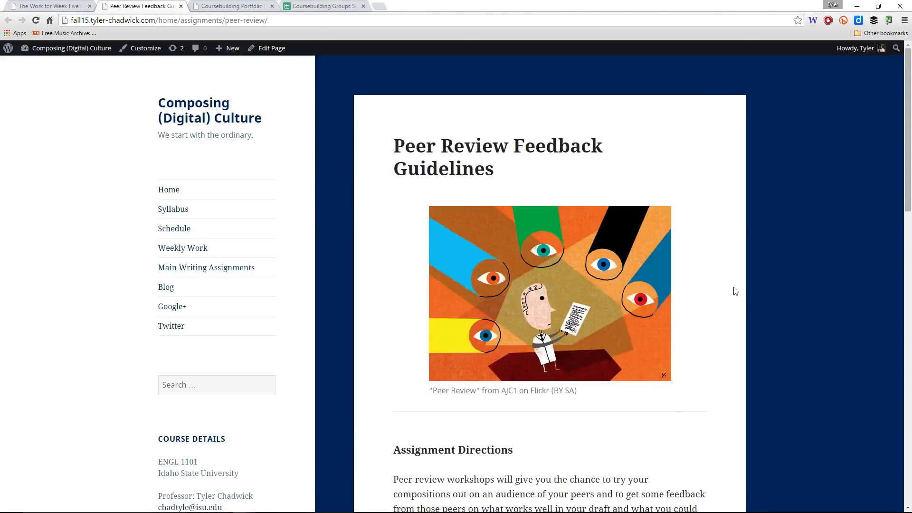
{"action": "scroll", "scroll_direction": "down", "scroll_amount": 3}
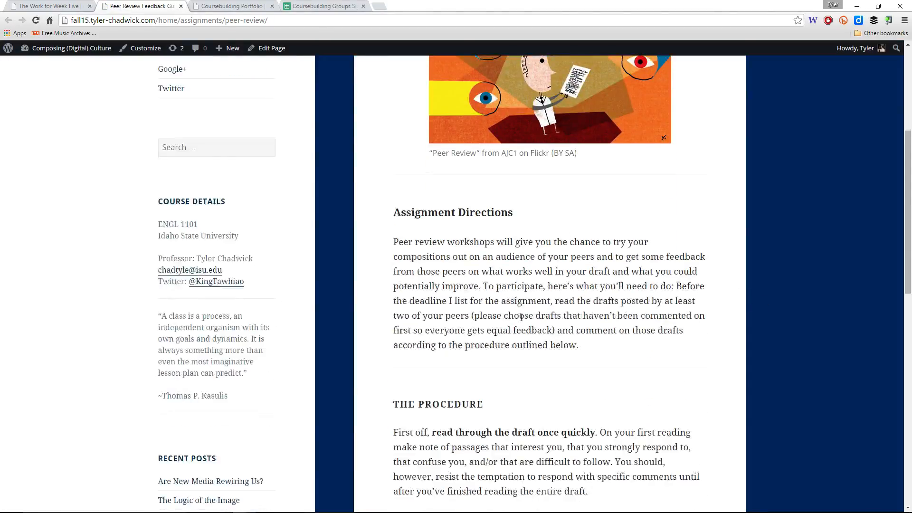
{"action": "scroll", "scroll_direction": "down", "scroll_amount": 3}
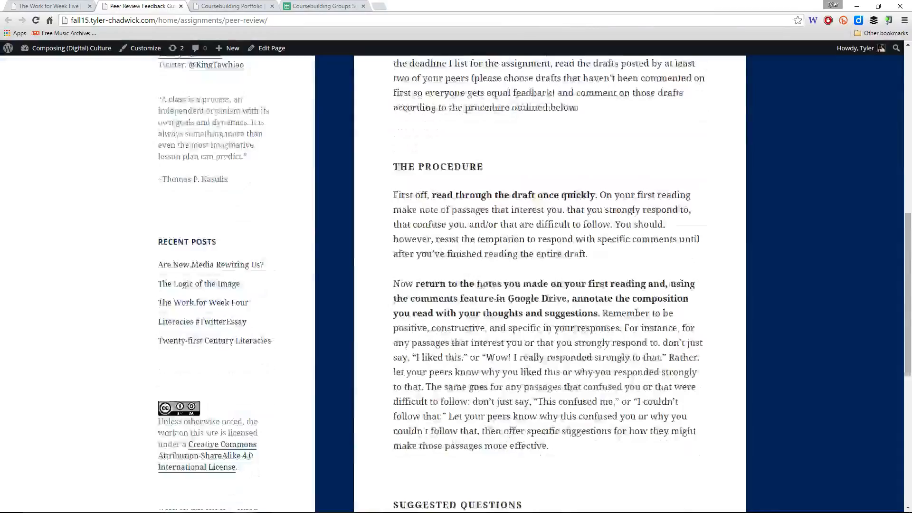
{"action": "scroll", "scroll_direction": "down", "scroll_amount": 3}
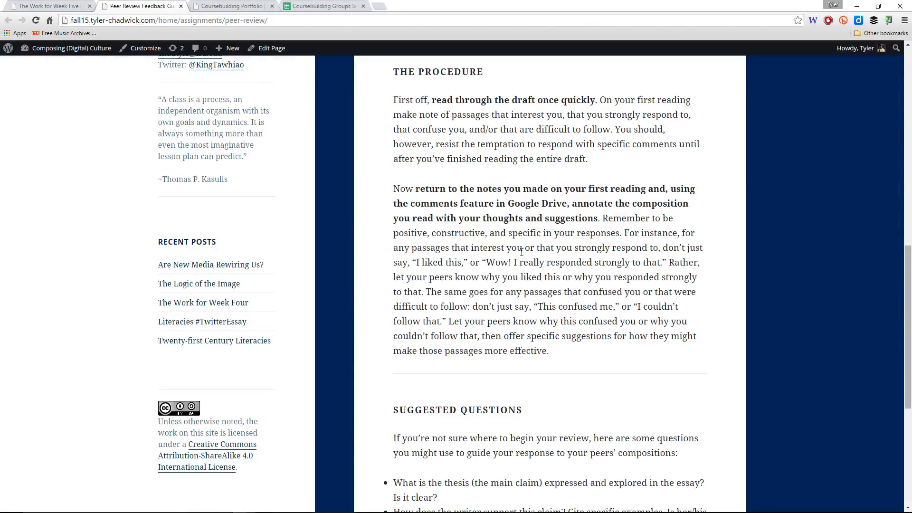
{"action": "scroll", "scroll_direction": "down", "scroll_amount": 3}
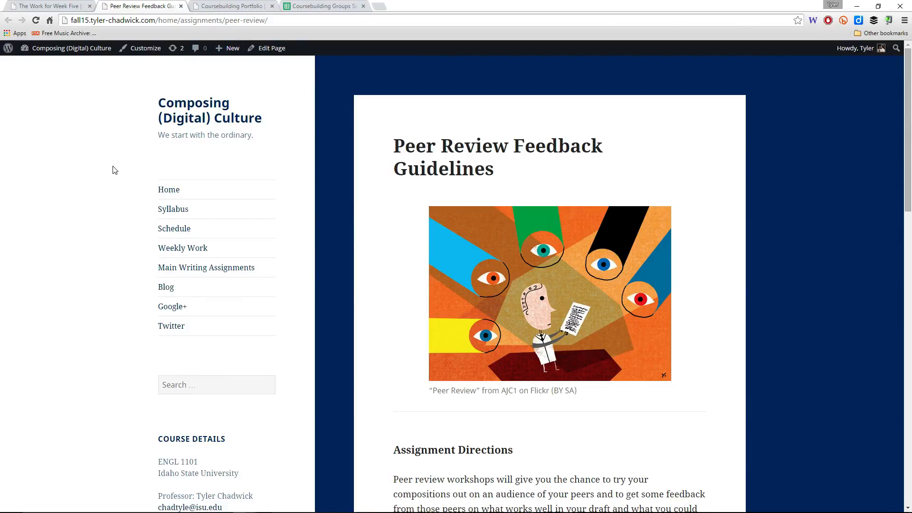
{"action": "mouse_move", "coordinate": [47, 5]}
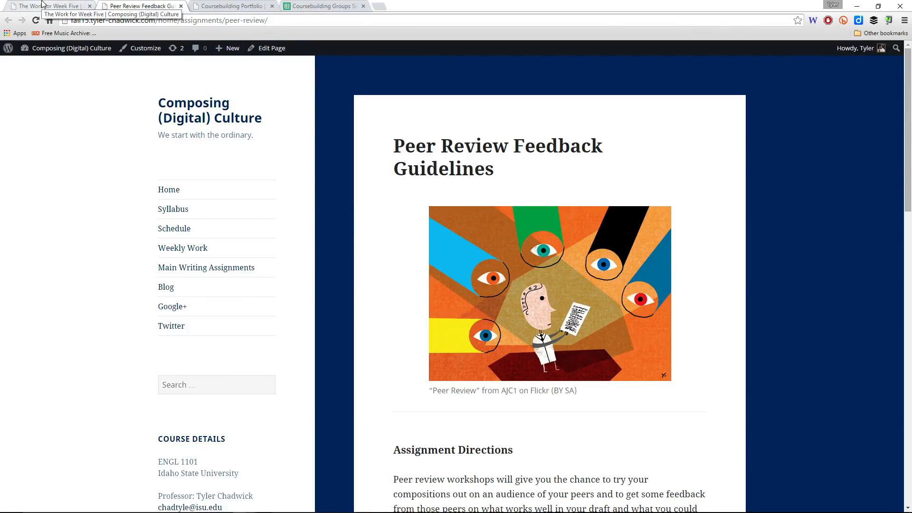
Switch to the Week Five tab and scroll through the Participate Tuesday-to-Sunday deadlines.
{"action": "left_click", "coordinate": [50, 6]}
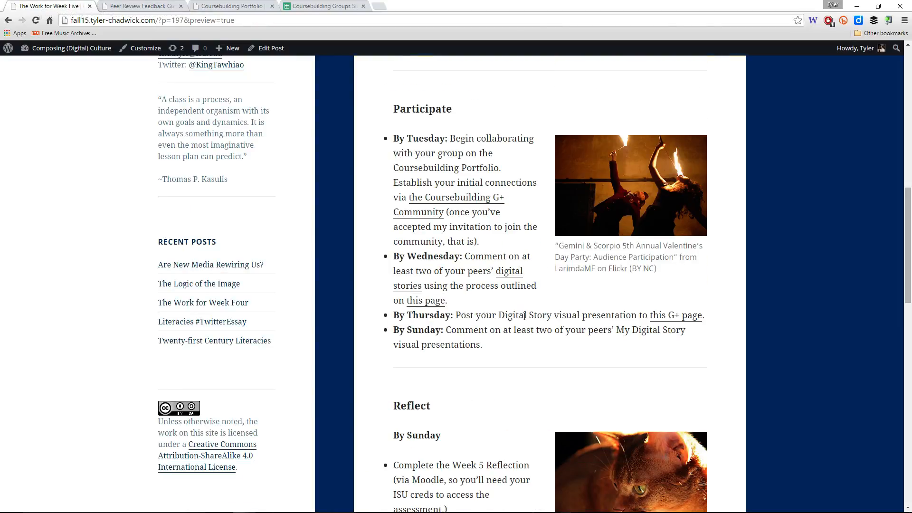
{"action": "mouse_move", "coordinate": [594, 302]}
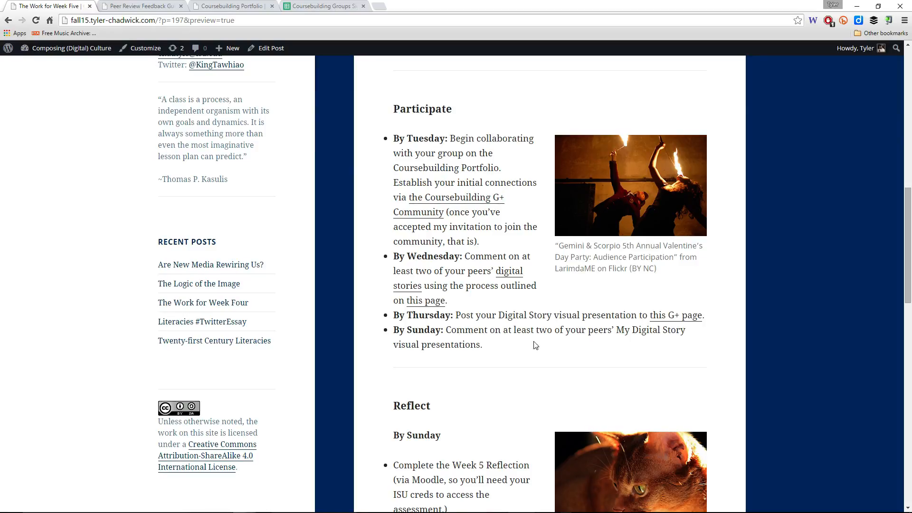
{"action": "mouse_move", "coordinate": [562, 349]}
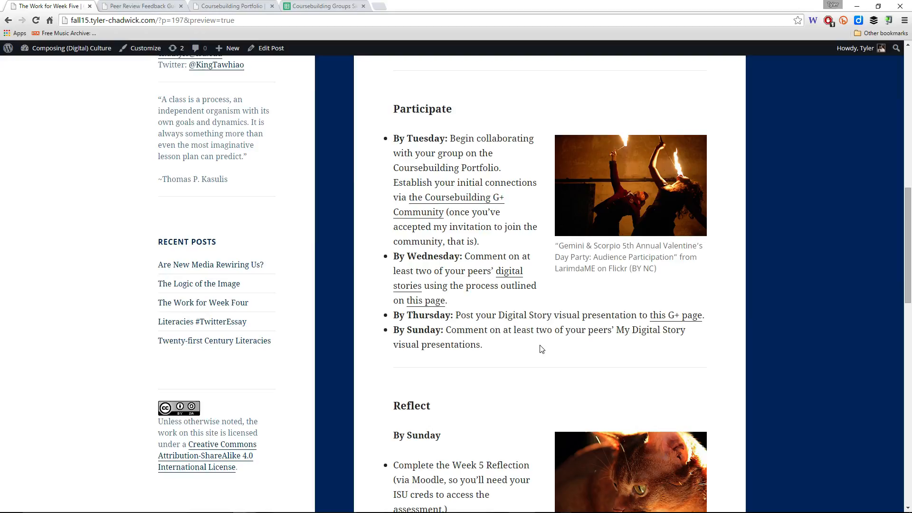
{"action": "mouse_move", "coordinate": [454, 328]}
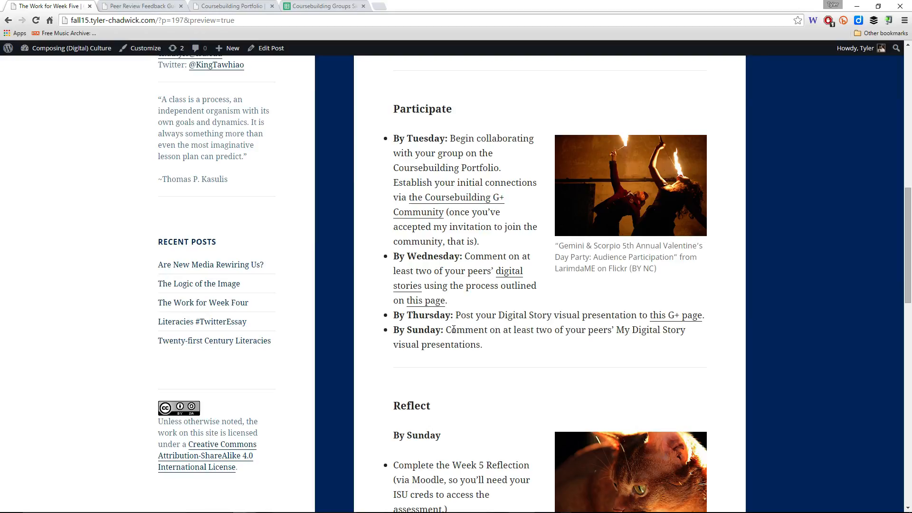
{"action": "mouse_move", "coordinate": [459, 284]}
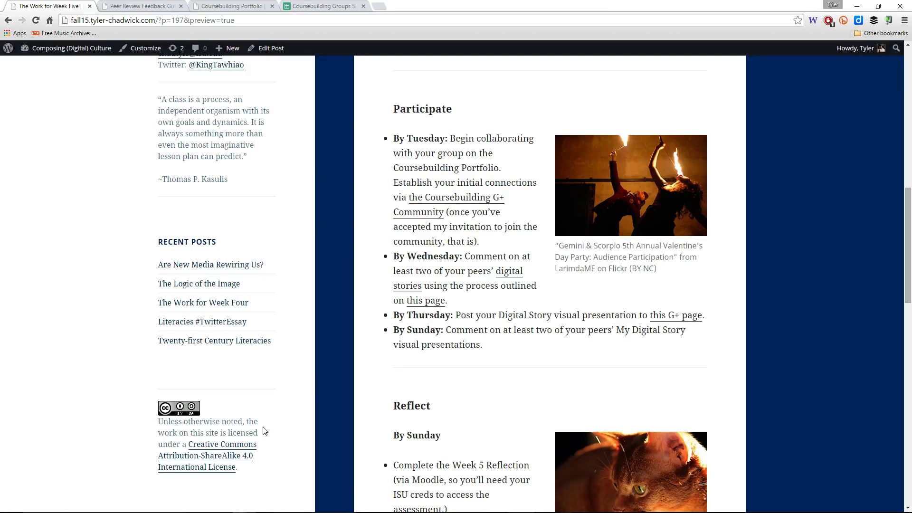
{"action": "mouse_move", "coordinate": [863, 399]}
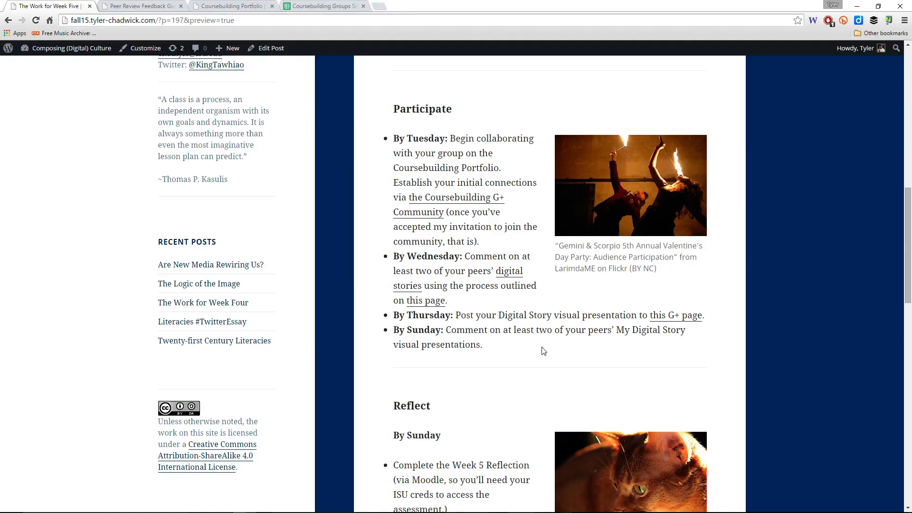
{"action": "mouse_move", "coordinate": [593, 385]}
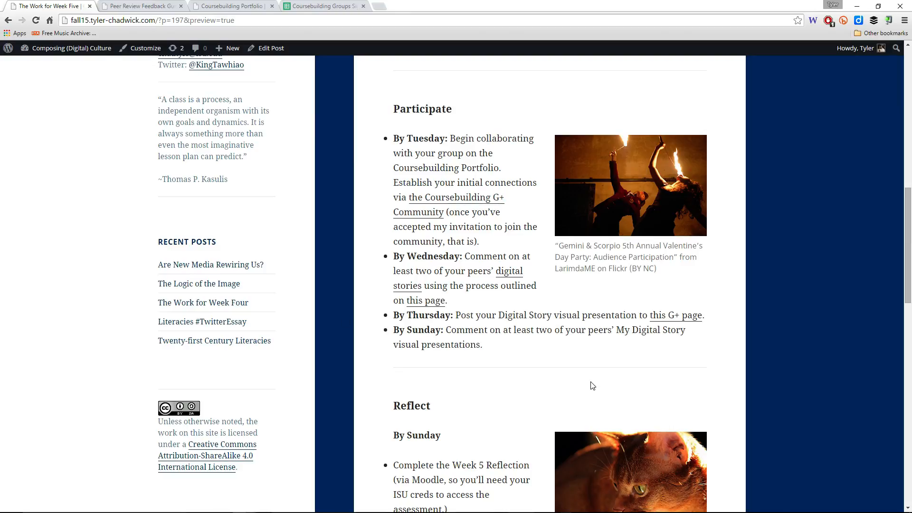
{"action": "scroll", "scroll_direction": "up", "scroll_amount": 3}
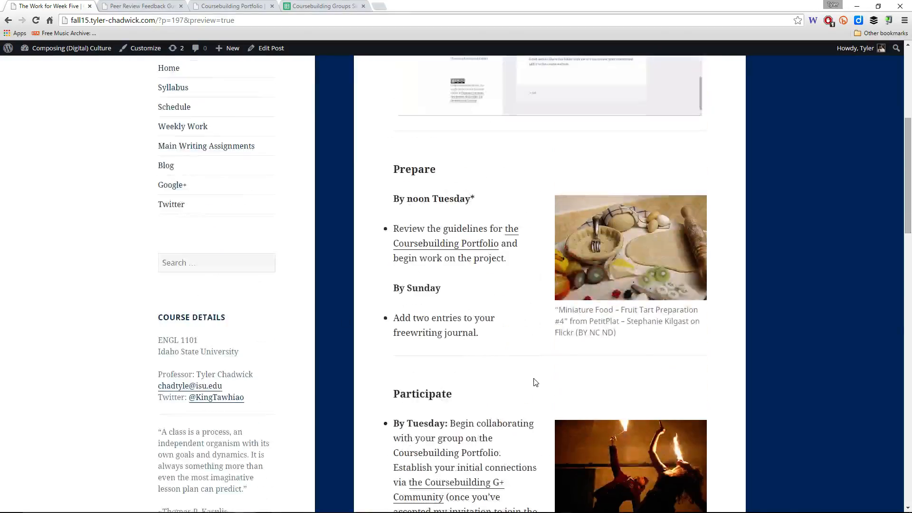
{"action": "scroll", "scroll_direction": "down", "scroll_amount": 3}
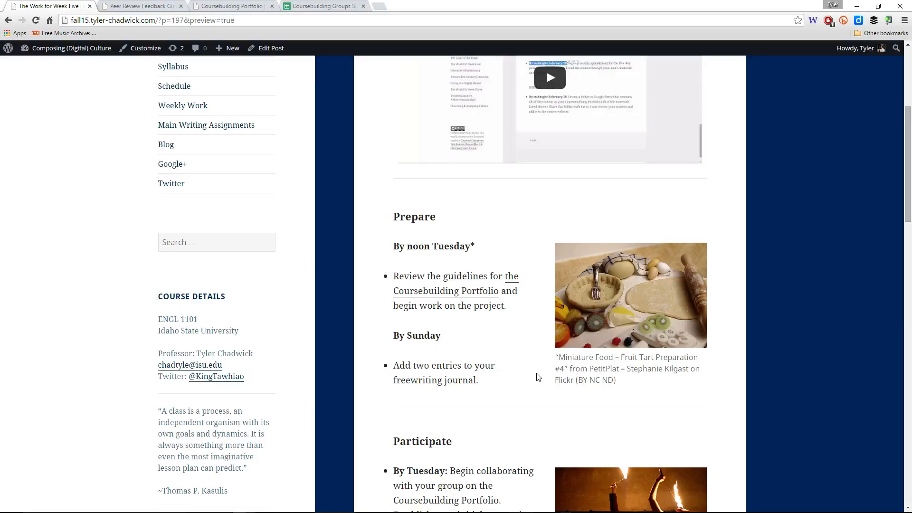
{"action": "scroll", "scroll_direction": "down", "scroll_amount": 3}
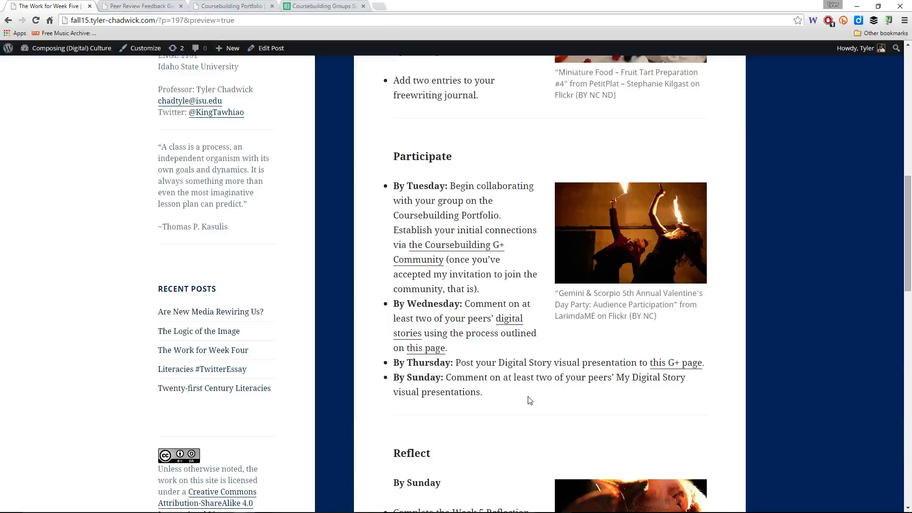
{"action": "scroll", "scroll_direction": "down", "scroll_amount": 3}
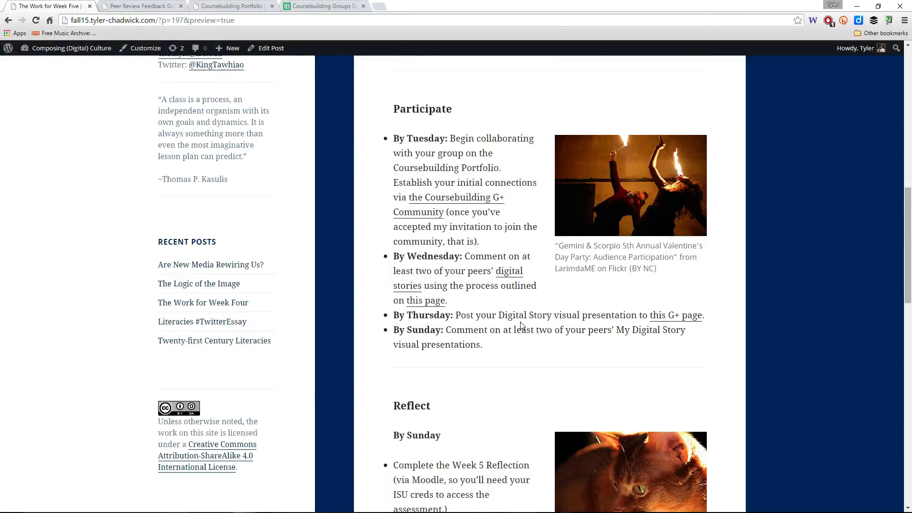